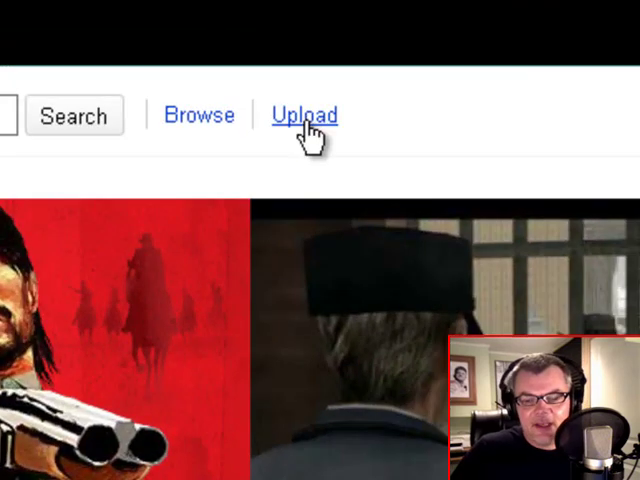
Go through YouTube's Video File Upload page to the 'Record from webcam' recorder.
left_click(305, 114)
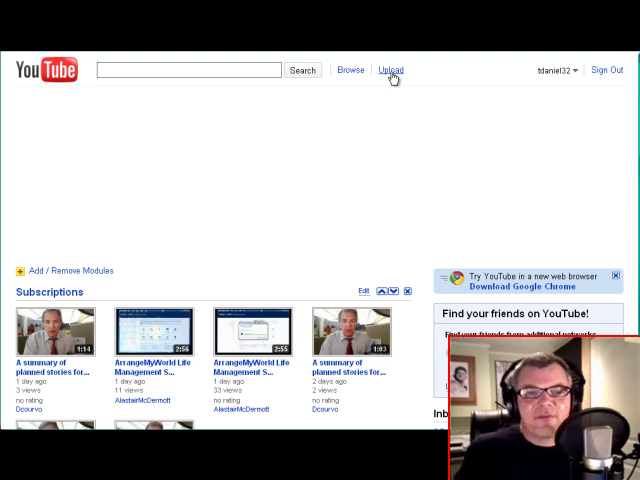
left_click(391, 69)
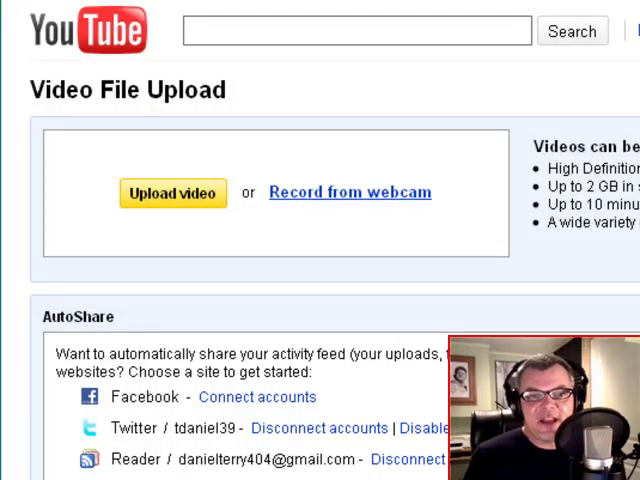
left_click(349, 192)
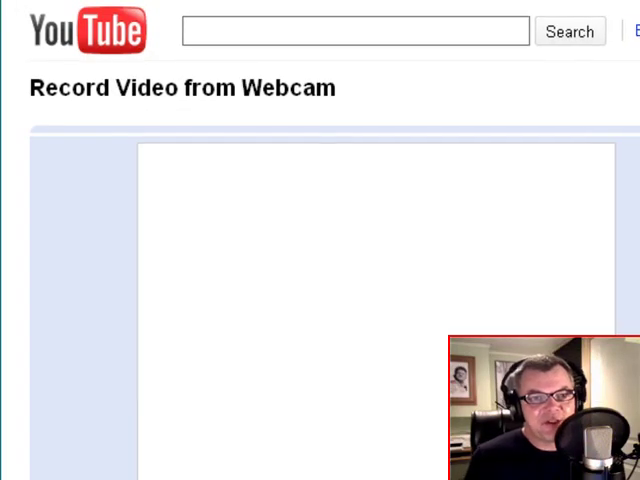